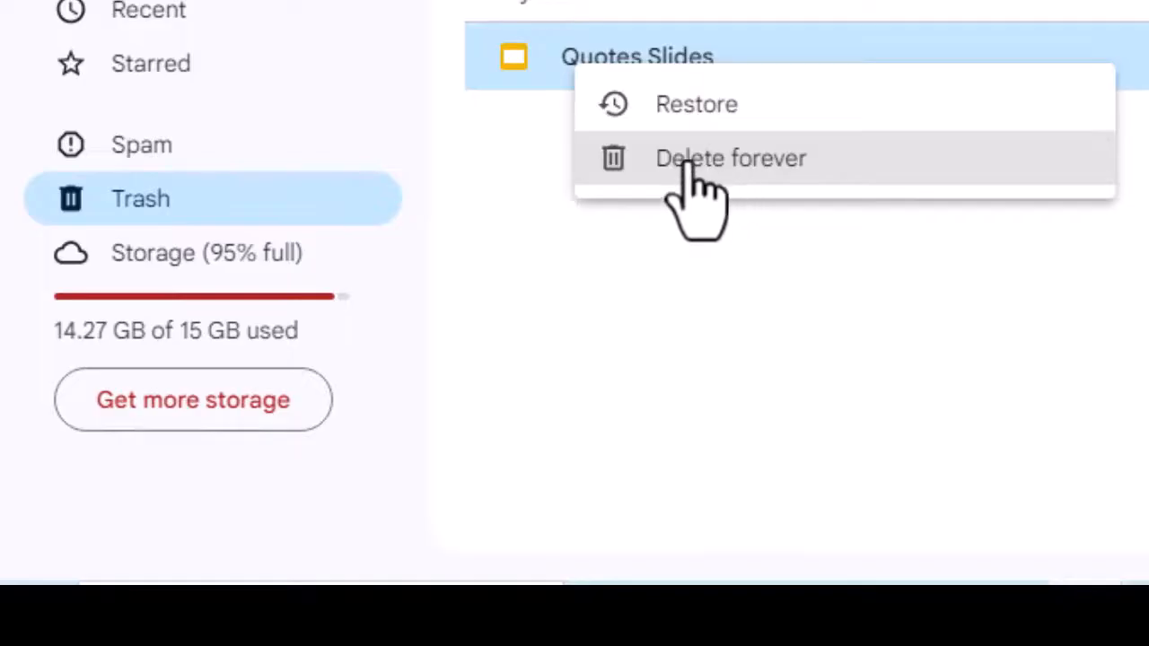
mouse_move(696, 385)
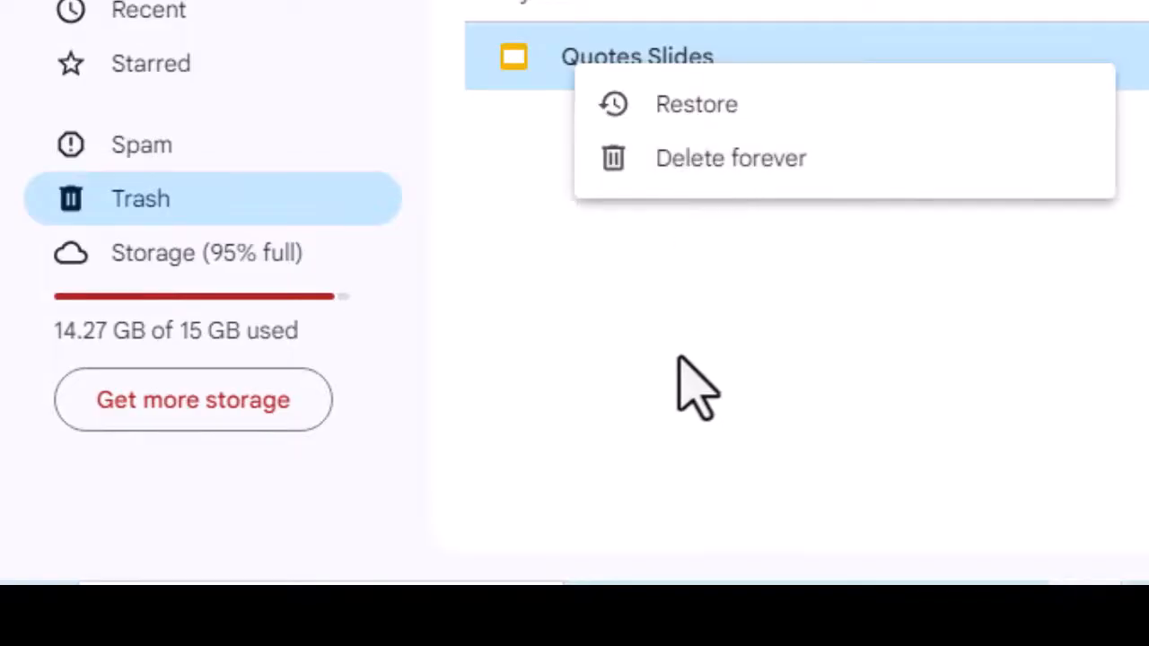
Delete Quotes Slides forever from Trash, then trash the largest file on the Storage page
left_click(207, 252)
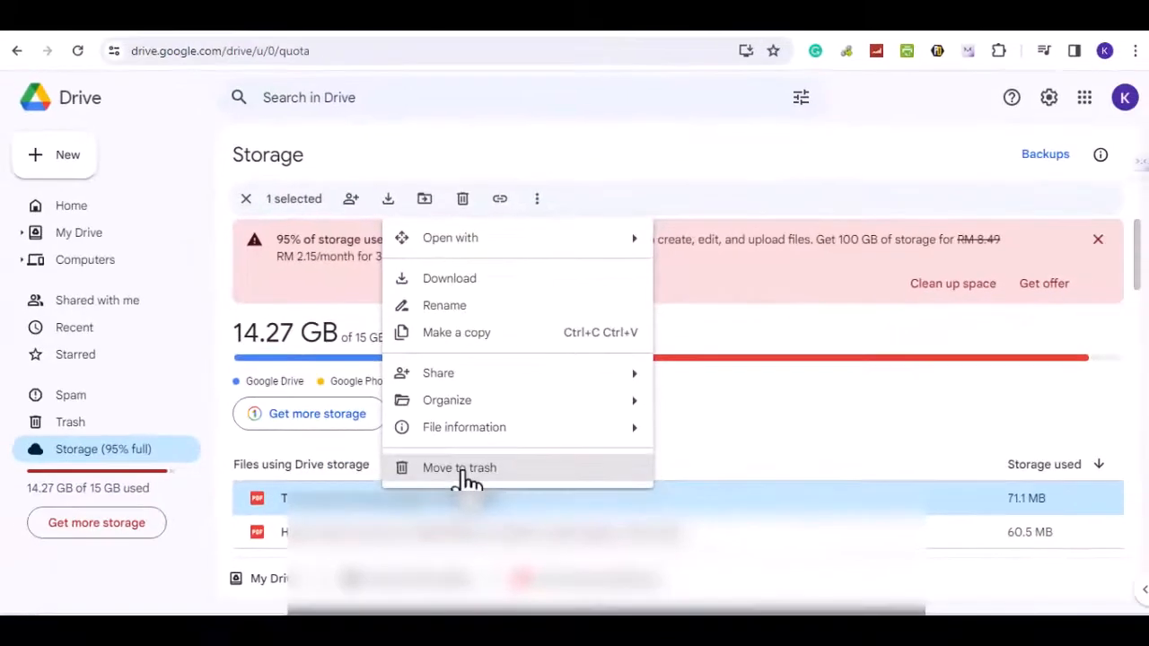
mouse_move(786, 429)
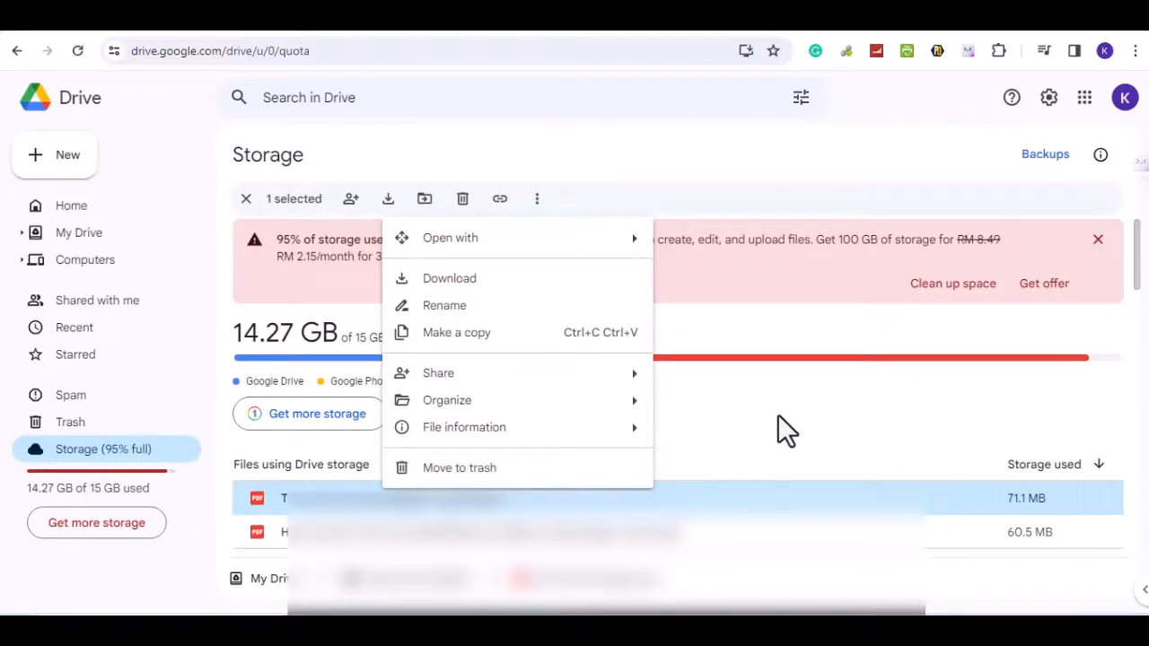
left_click(646, 439)
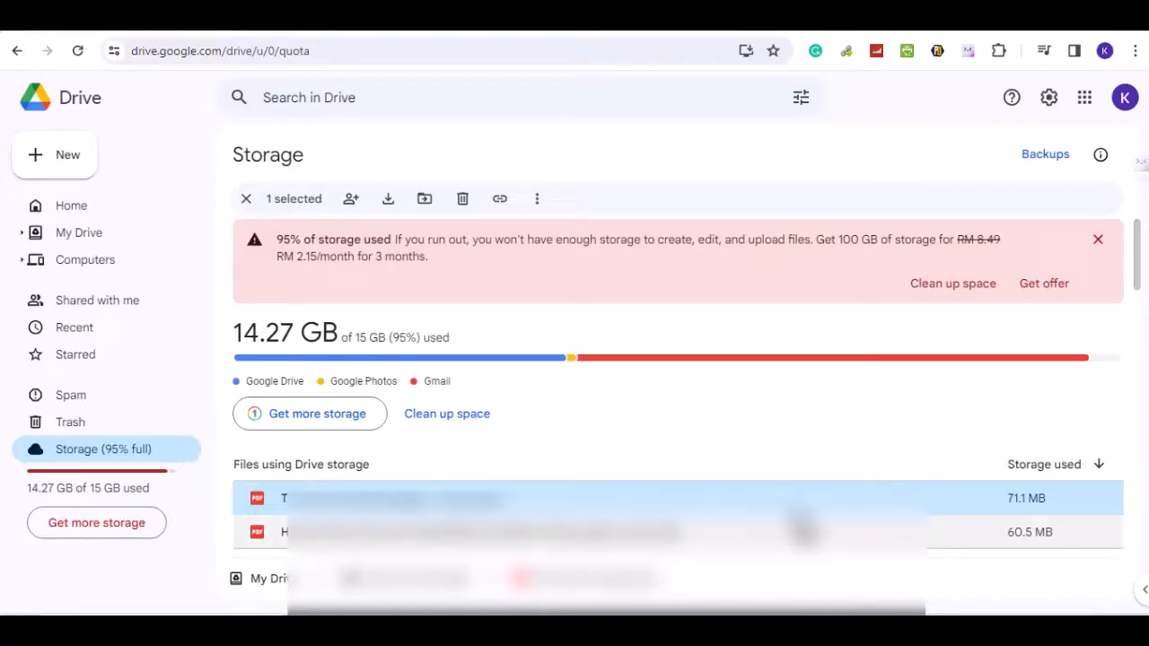
Visit google.com/appsstatus/dashboard and review the Workspace service status icons for outages
type("https://www.google.com/appsstatus/dashboard/")
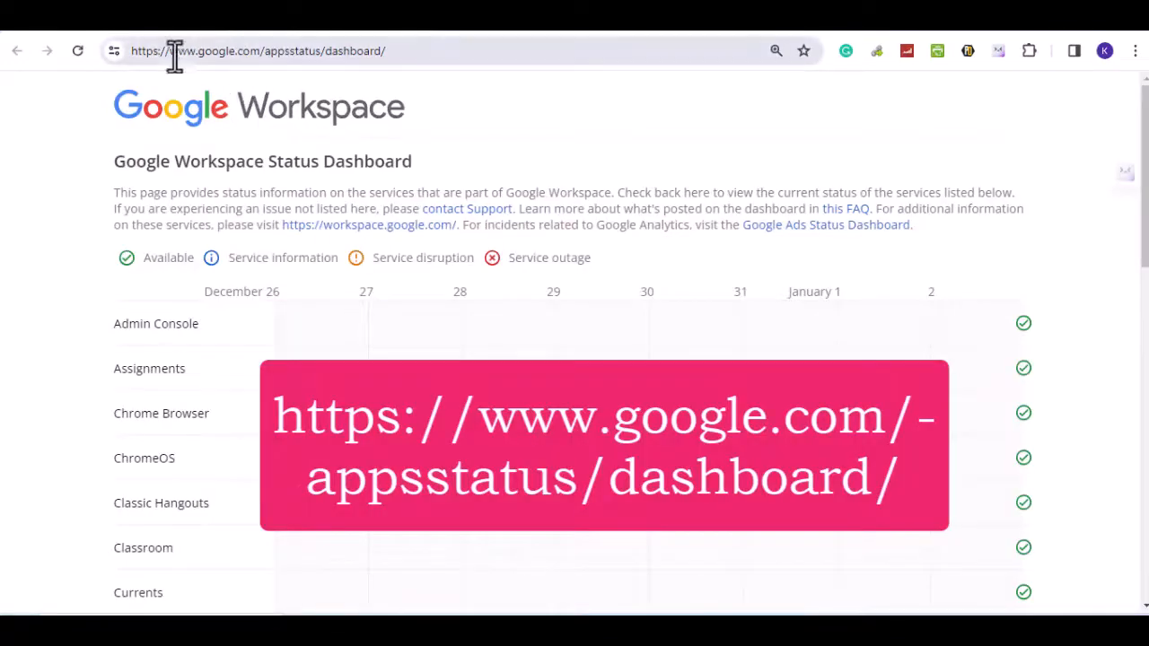
left_click(269, 50)
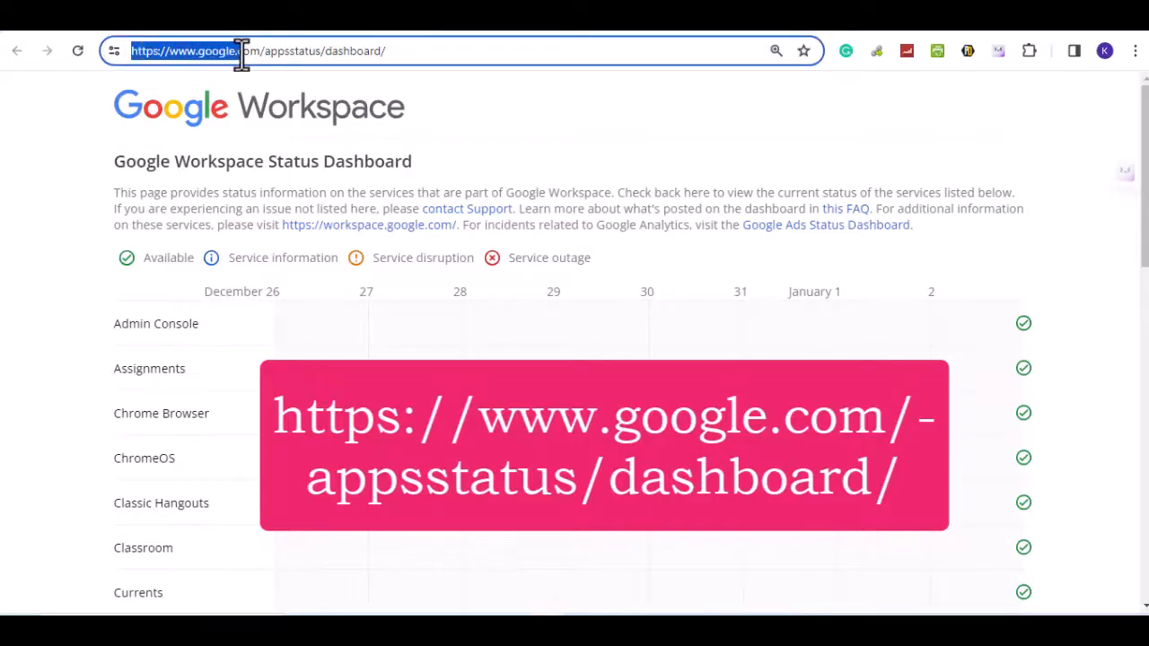
scroll("down", 3)
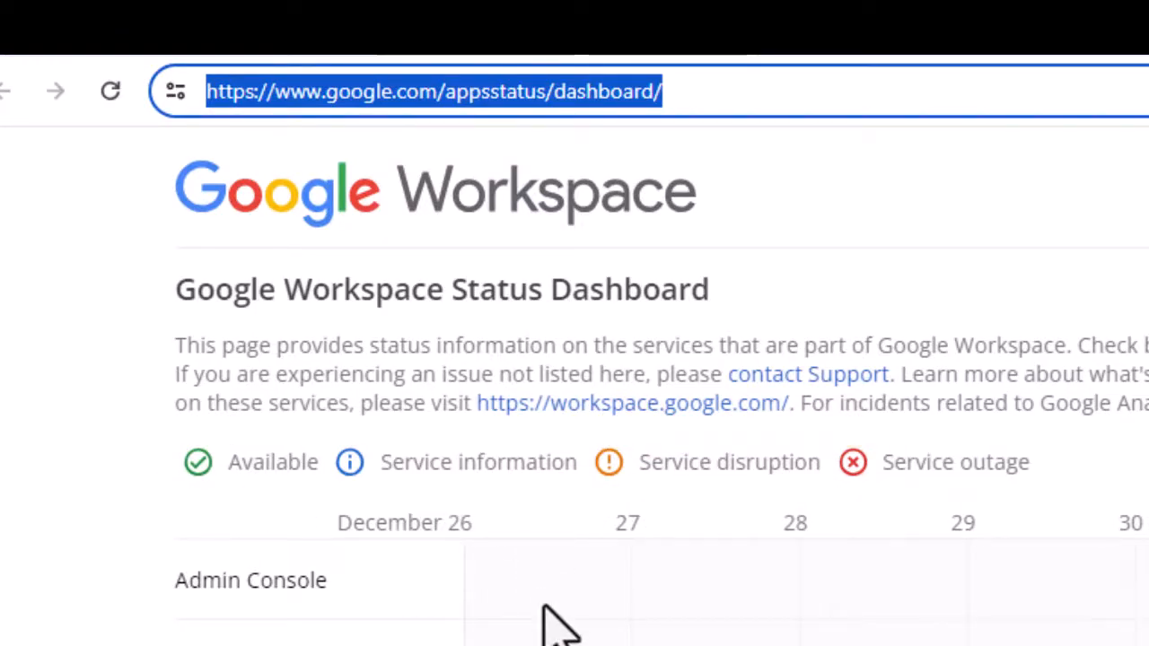
scroll("down", 3)
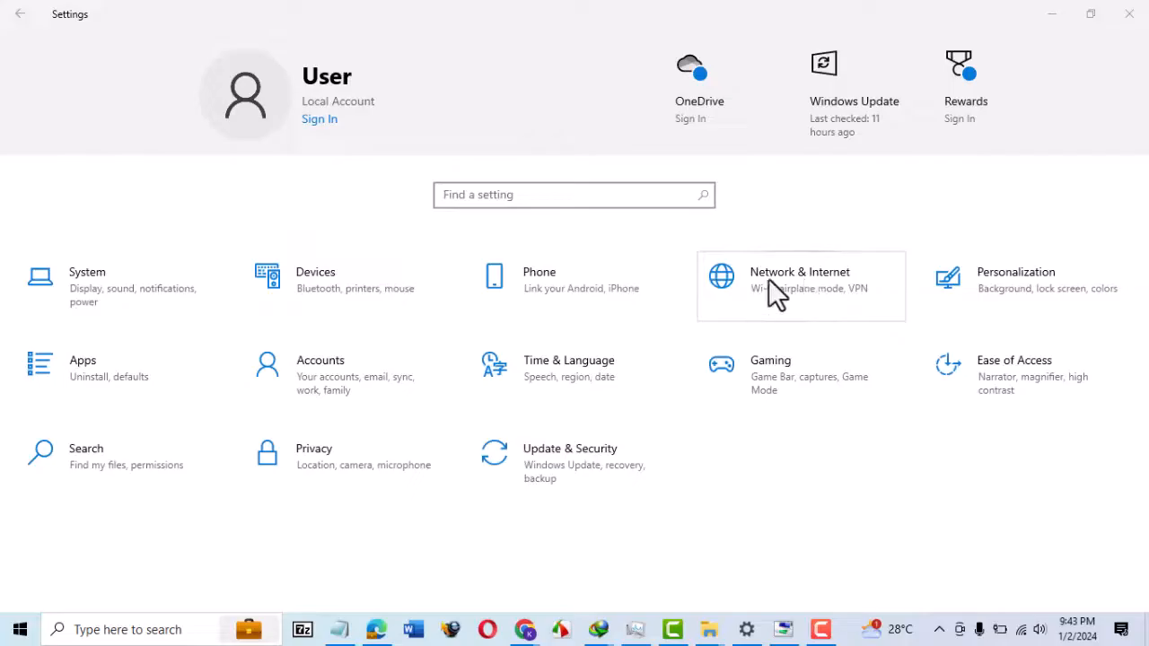
Under Network & Internet status, run the network troubleshooter on all network adapters
left_click(800, 278)
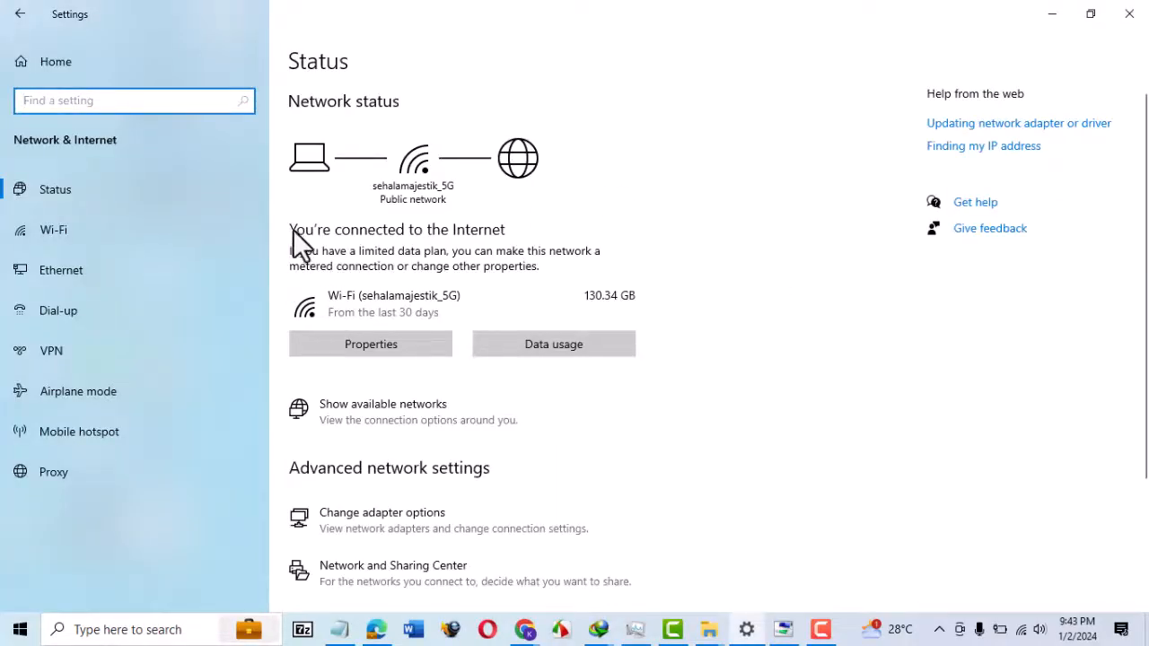
scroll("down", 3)
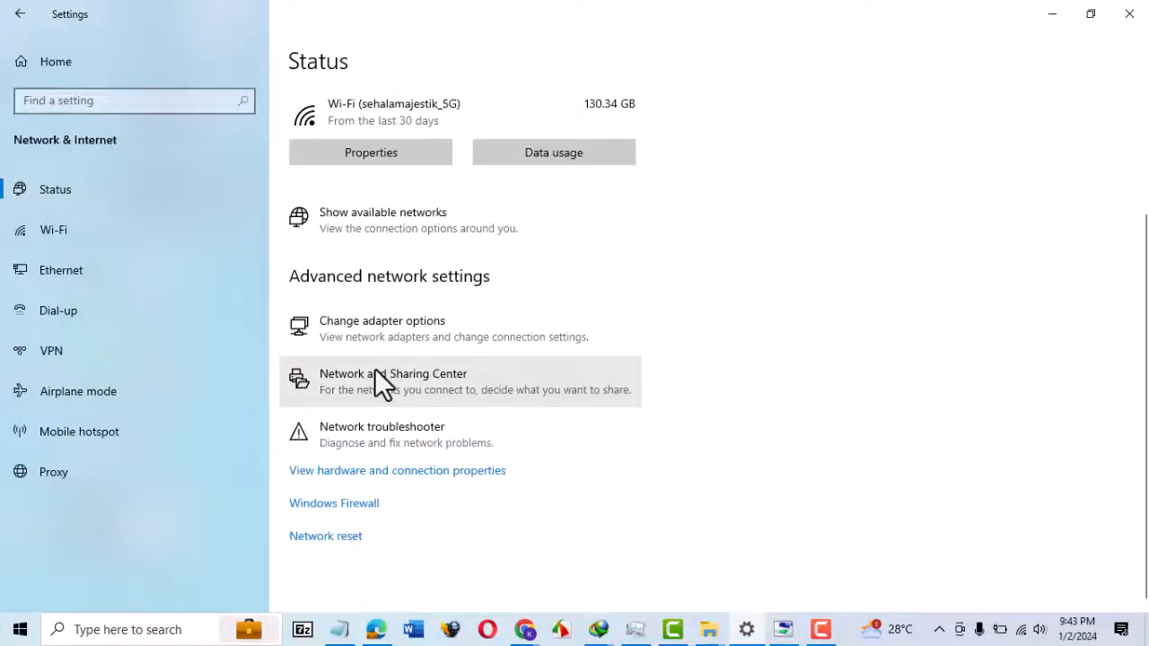
left_click(381, 435)
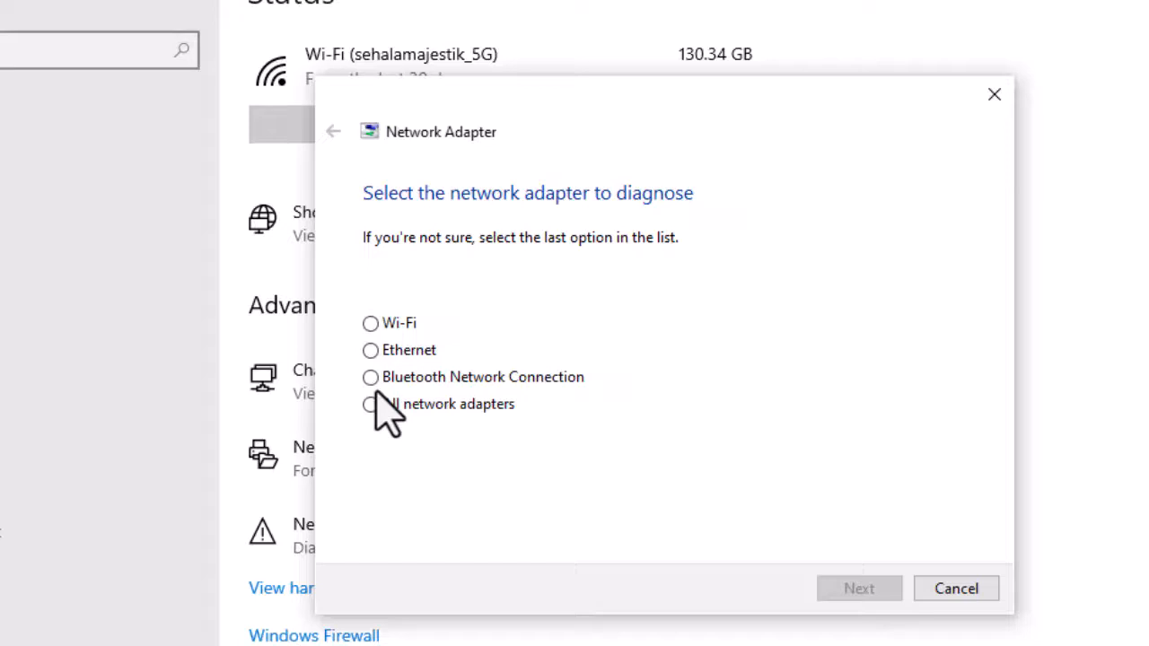
left_click(370, 404)
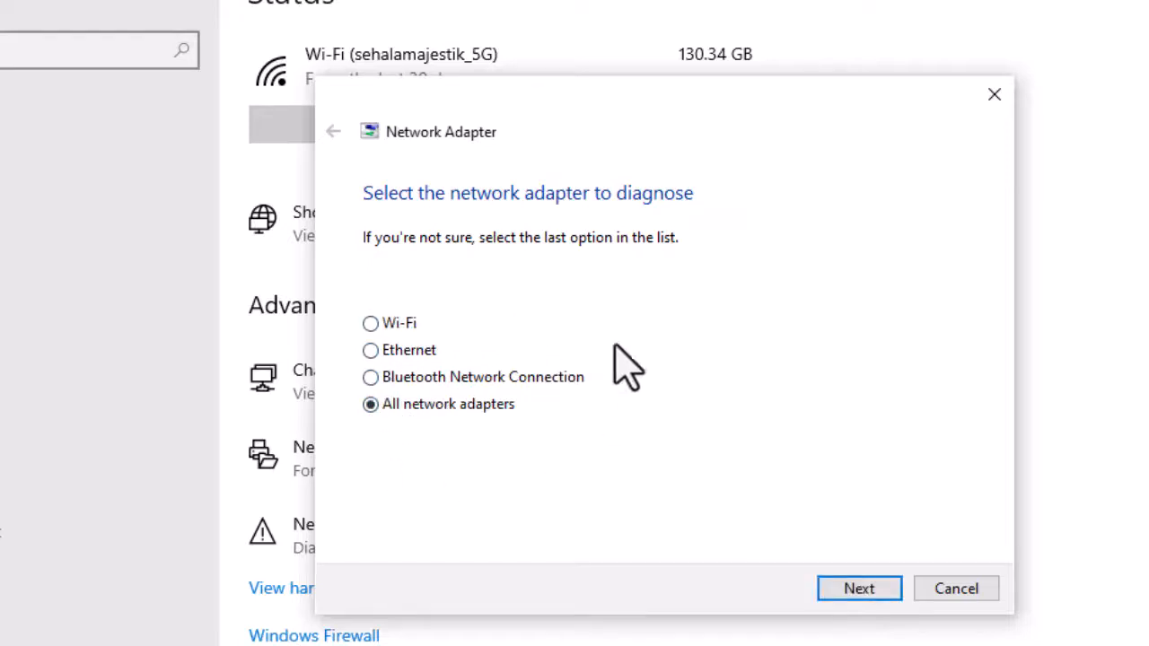
mouse_move(858, 589)
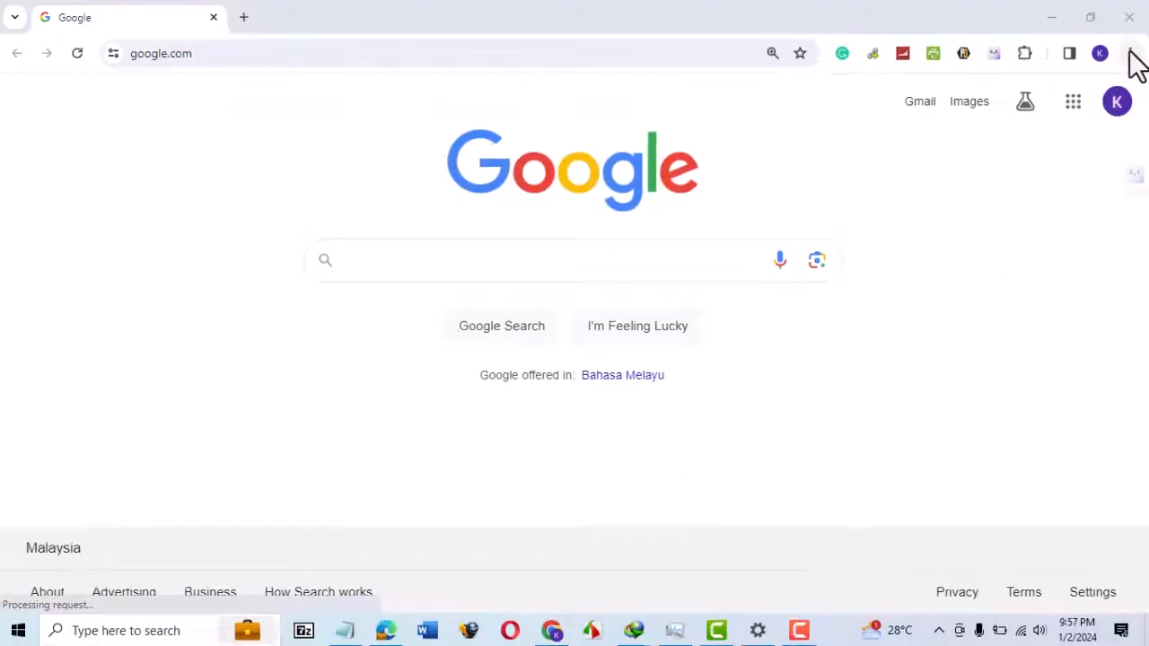
Launch a new incognito window from Chrome's menu and reach the Google Drive sign-in page
left_click(1133, 54)
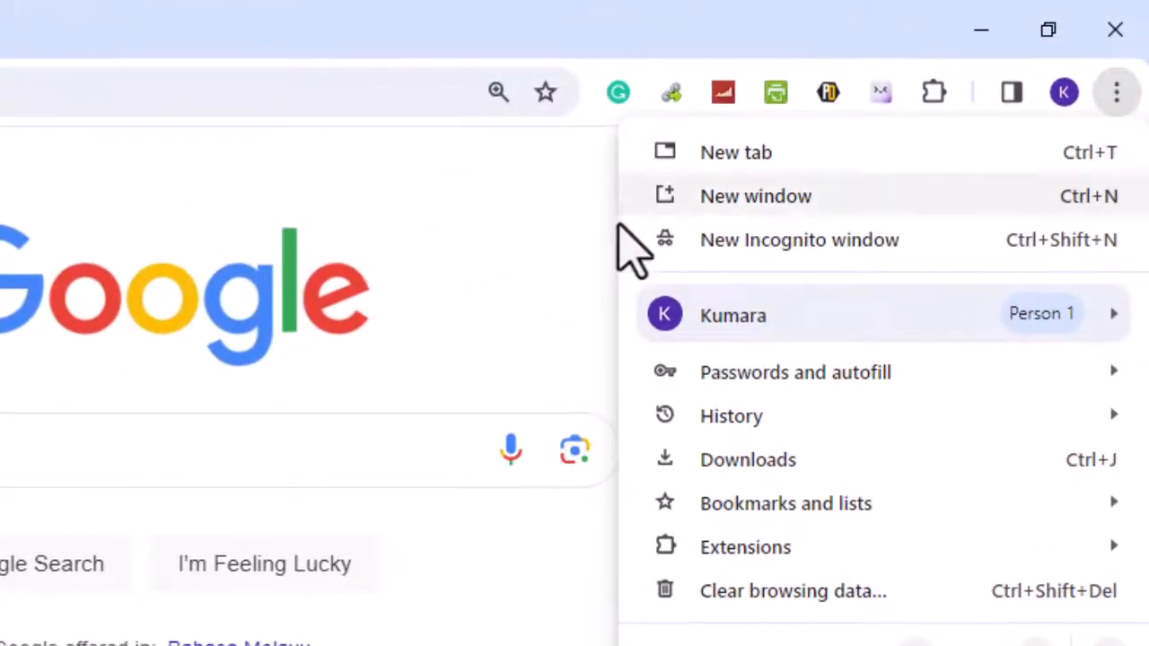
left_click(798, 240)
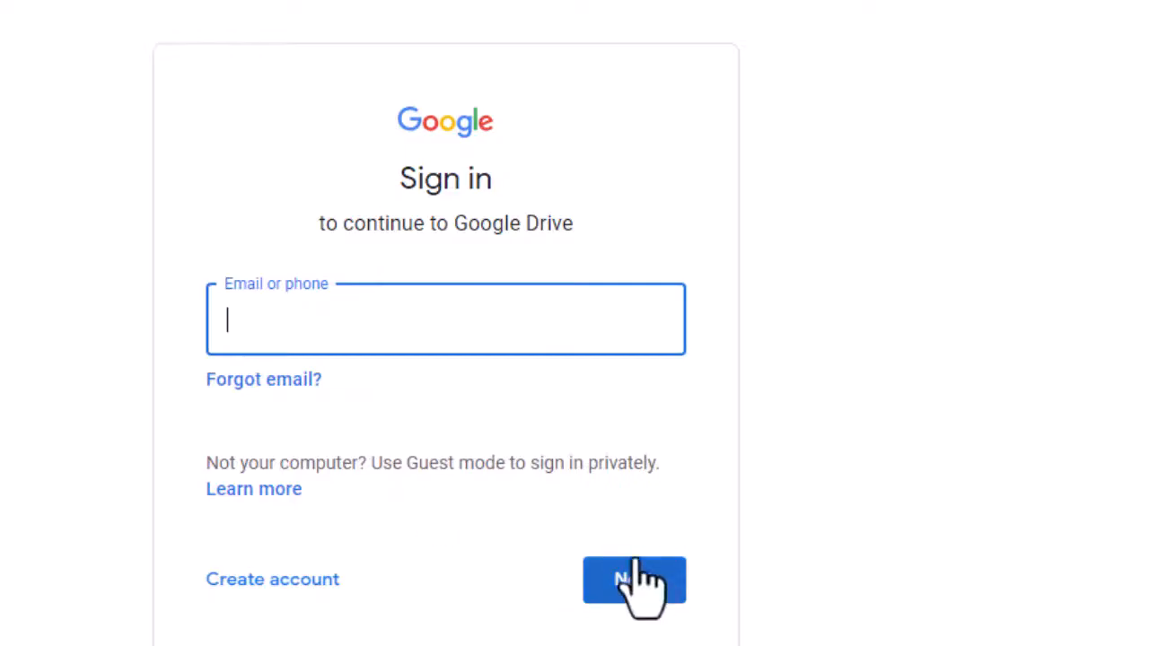
mouse_move(574, 147)
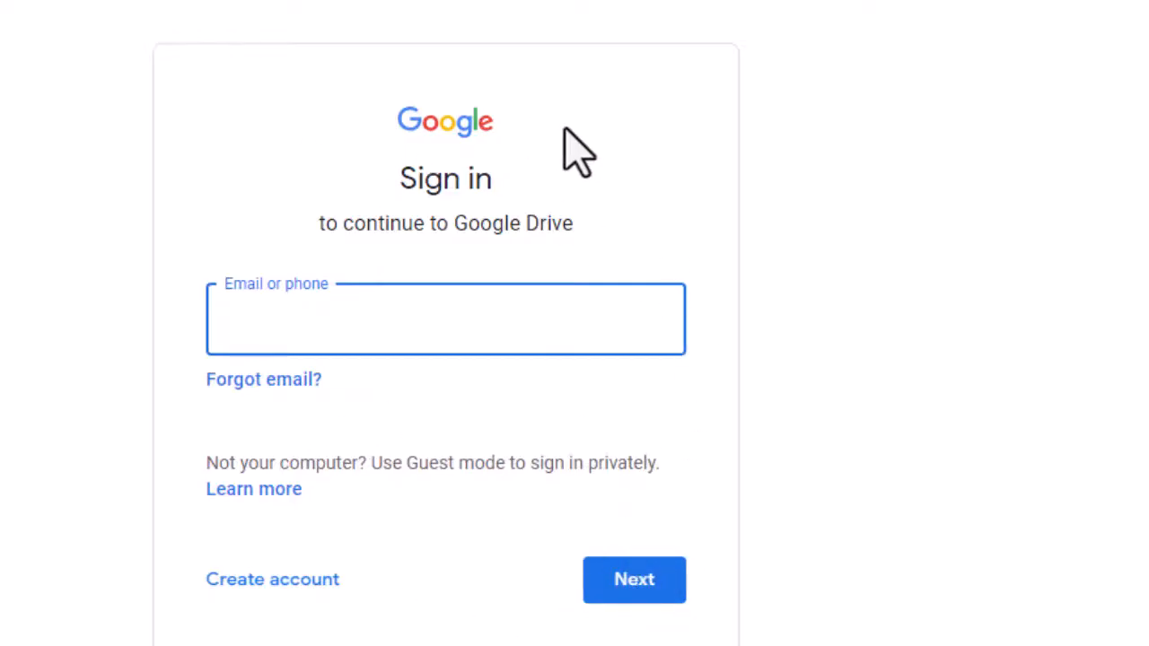
mouse_move(212, 480)
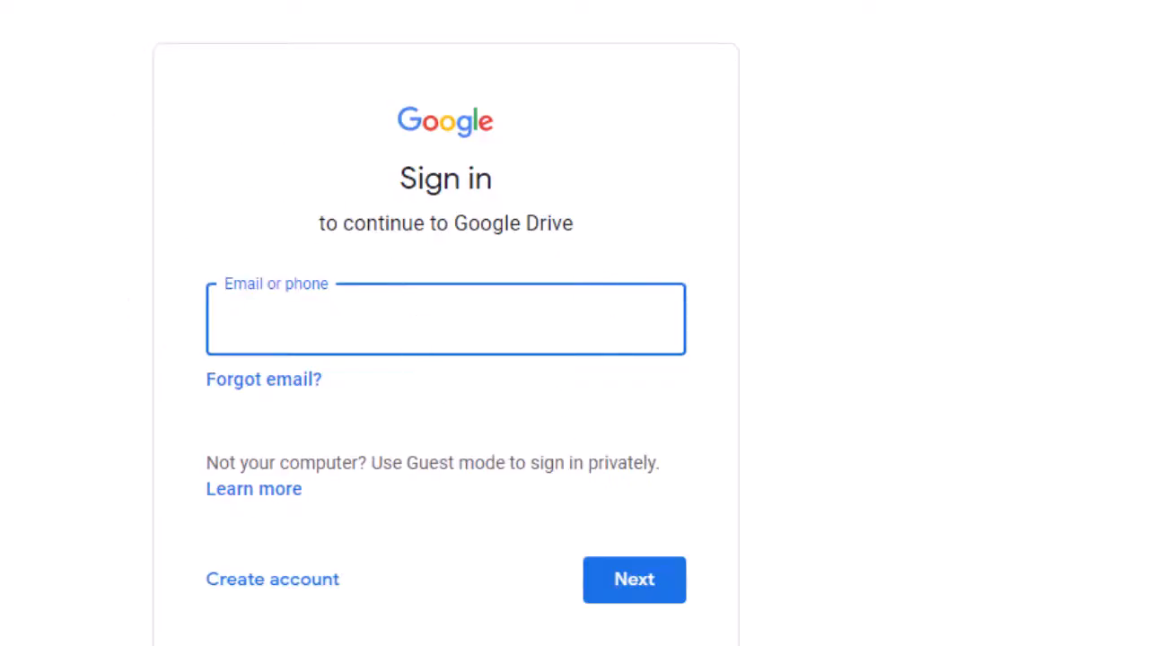
left_click(1130, 54)
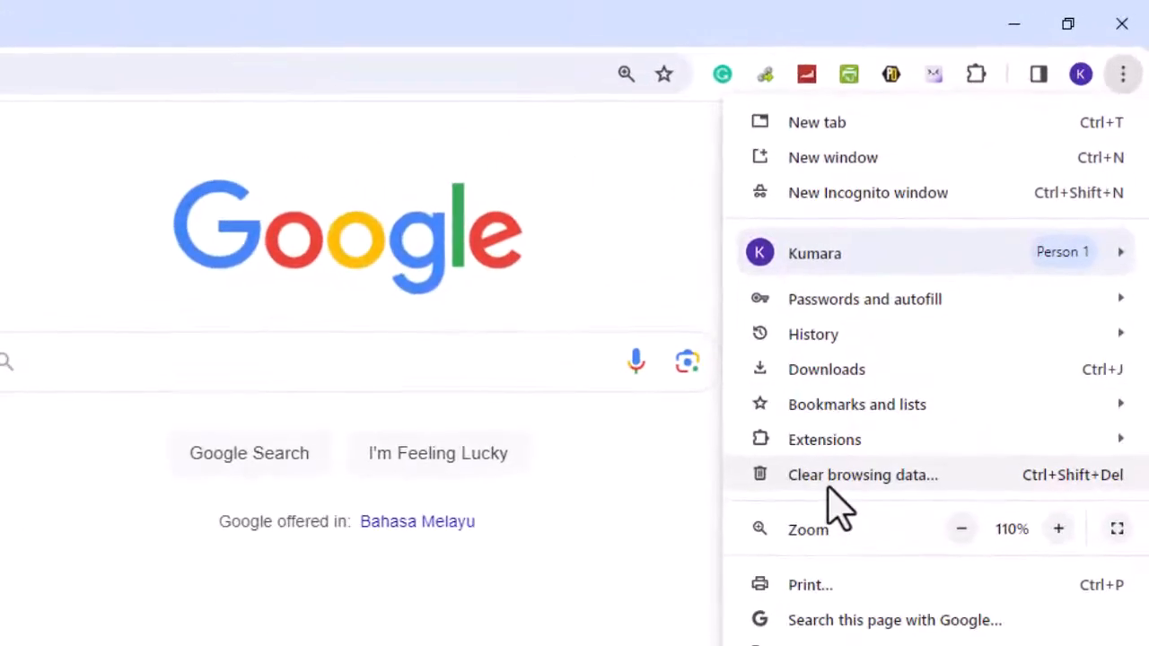
Bring up Clear browsing data with All time range, cookies and cached images ticked
left_click(861, 474)
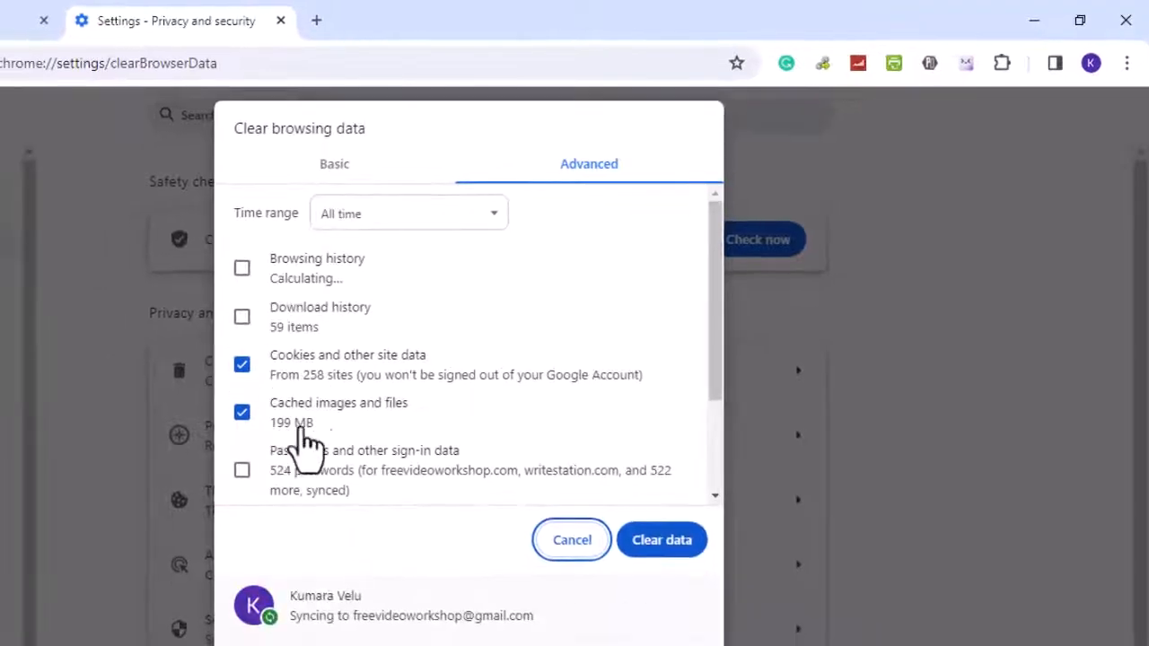
mouse_move(643, 372)
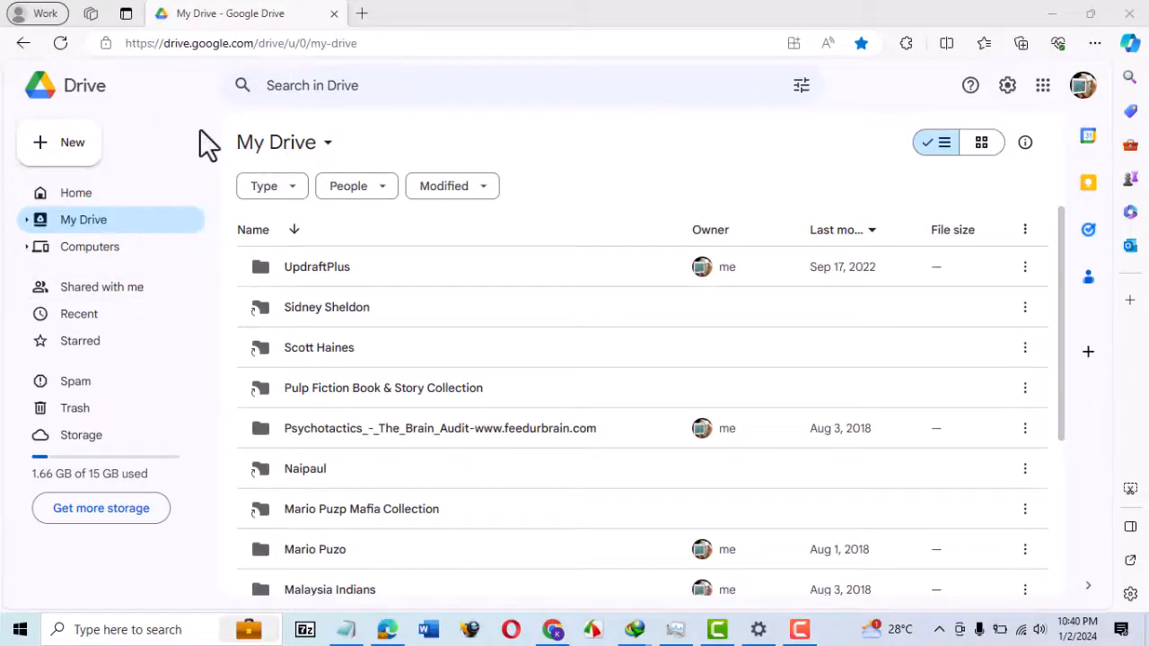
In Opera's Google Drive, start New > File upload showing the downloaded video files
left_click(57, 142)
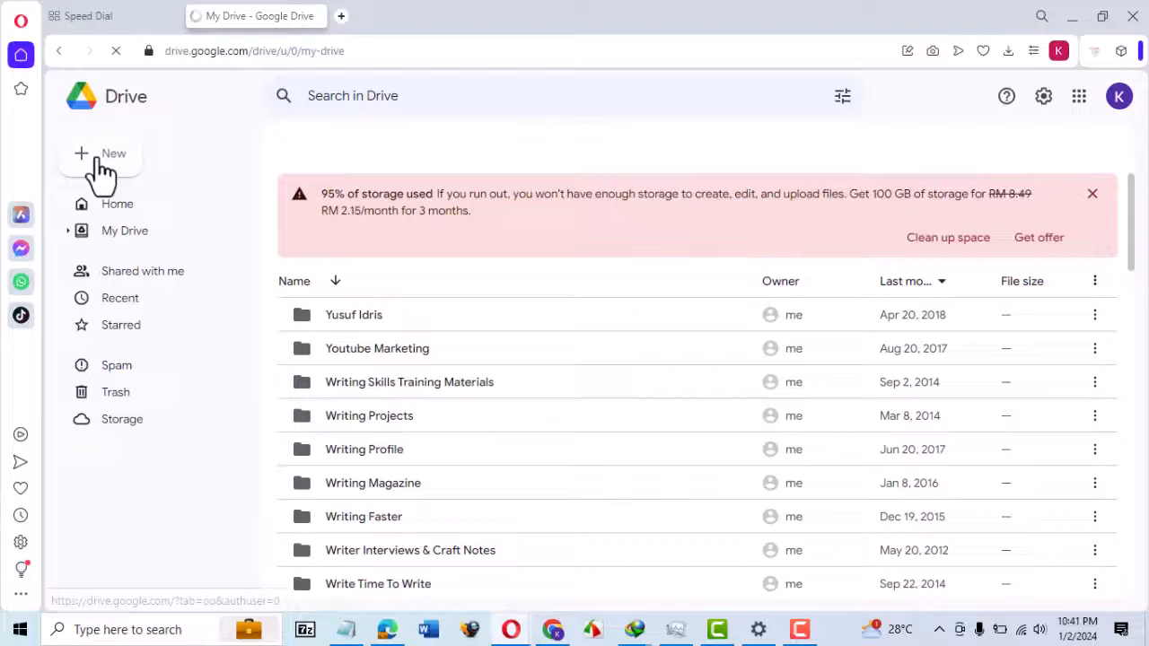
left_click(101, 158)
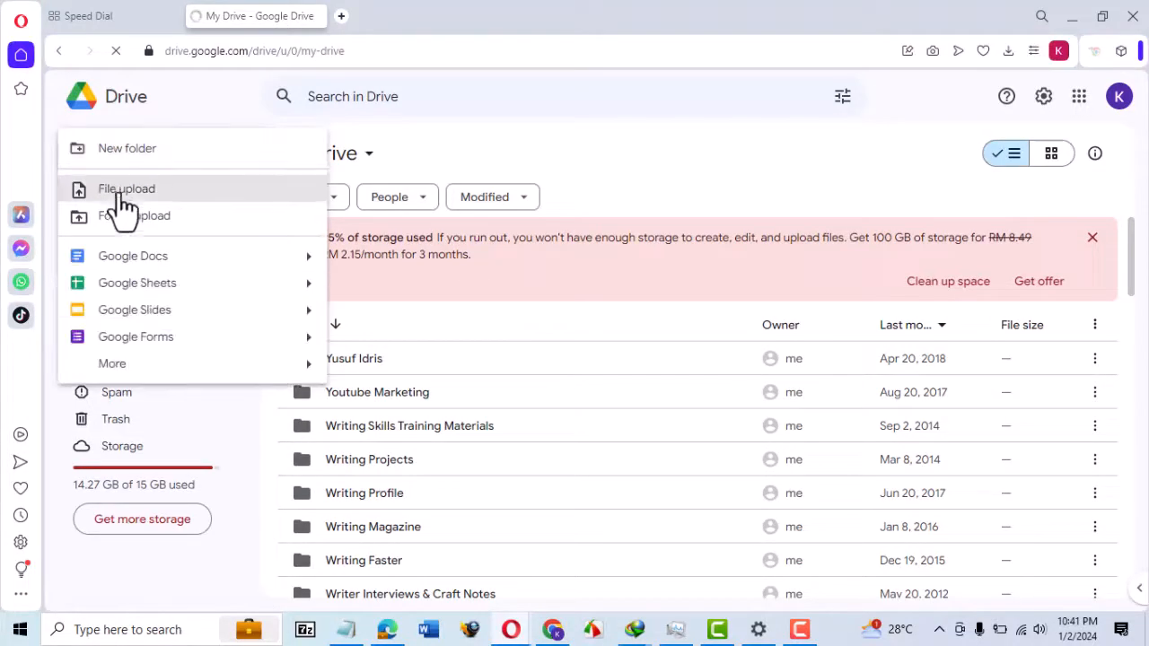
left_click(126, 188)
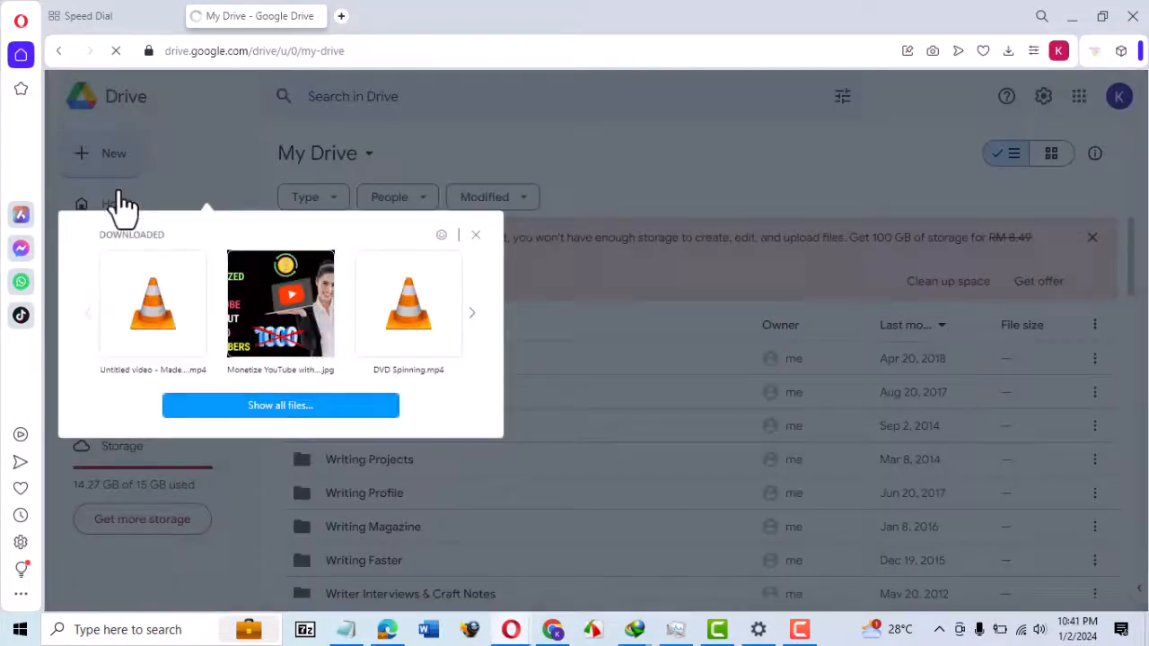